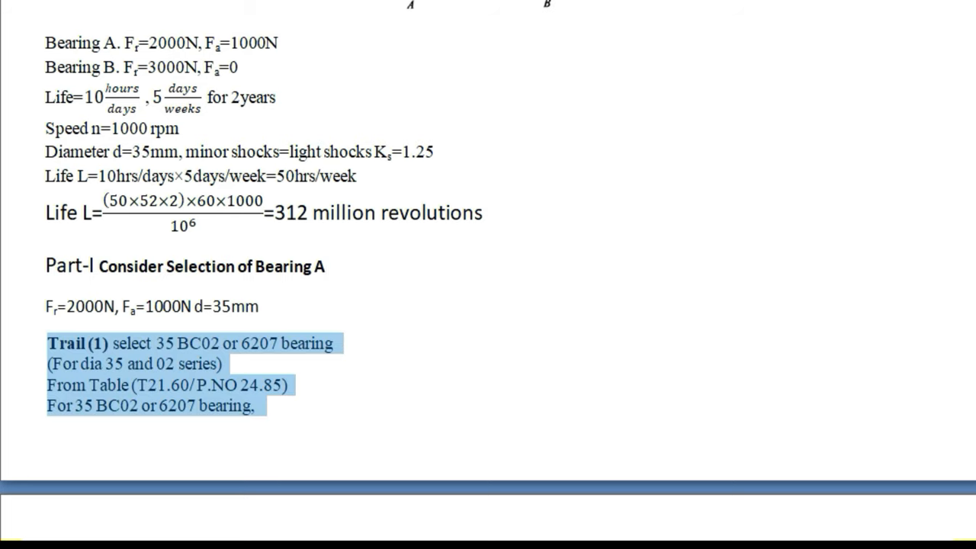
- Scroll through Bearing A's capacities, Step 1 (e=0.26) and Step 2 (X=0.56, Y=1.71)
scroll("down", 3)
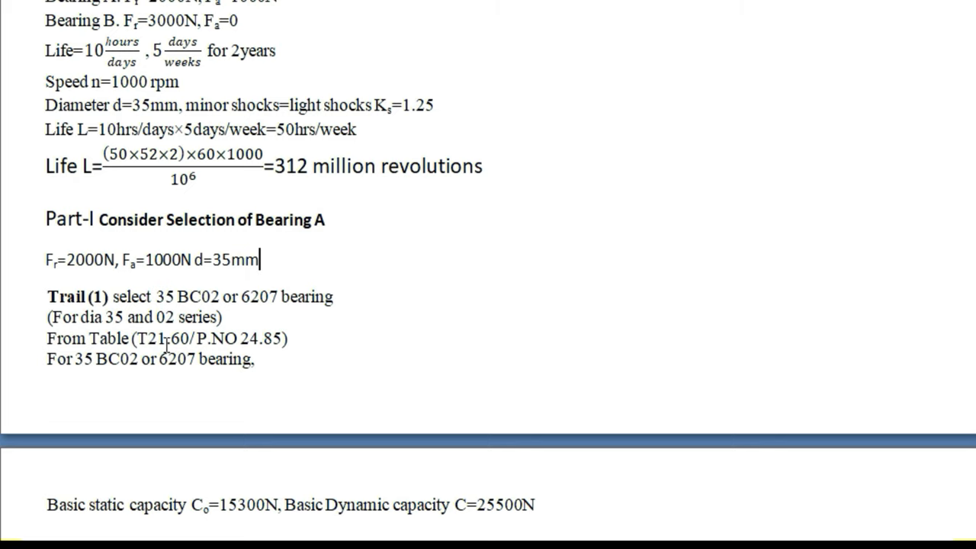
scroll("down", 3)
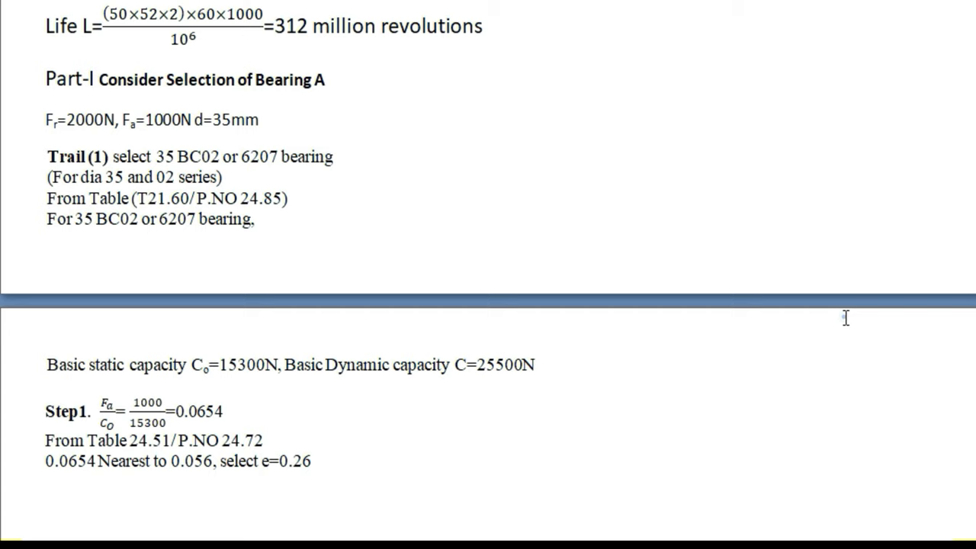
scroll("up", 3)
type("From Table 24.51/P.NO 24.72")
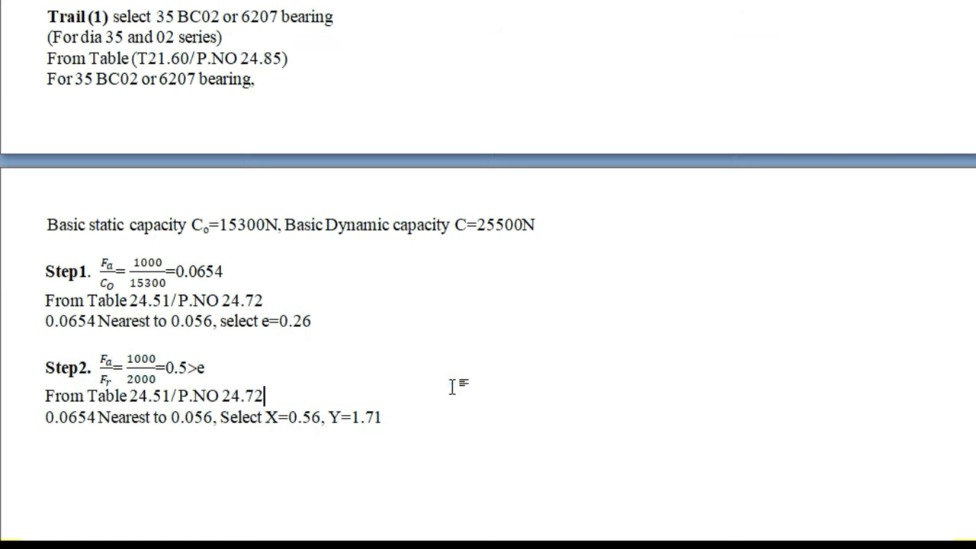
- Scroll to Bearing A's Step 3 (P=3567.5N) and Step 4 life of 374.56 million revolutions
scroll("up", 3)
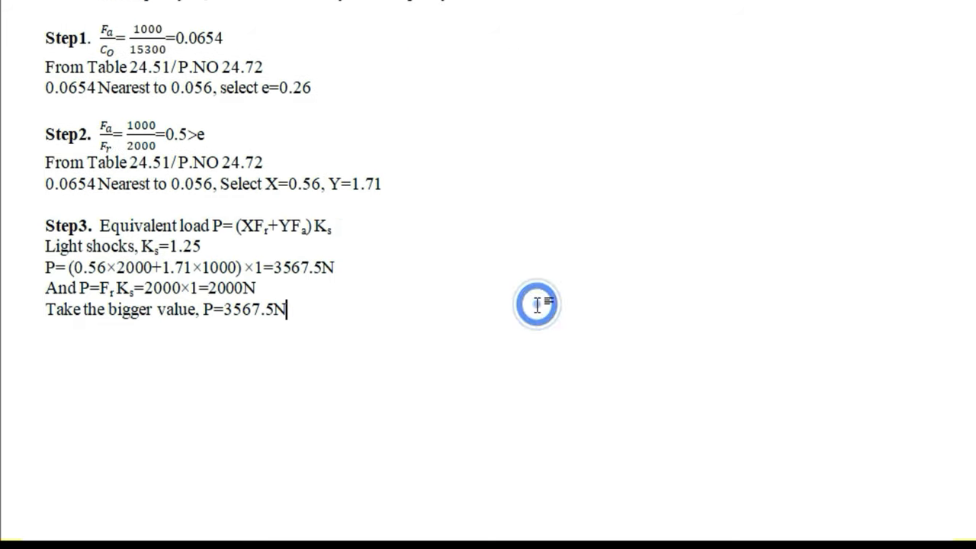
scroll("down", 3)
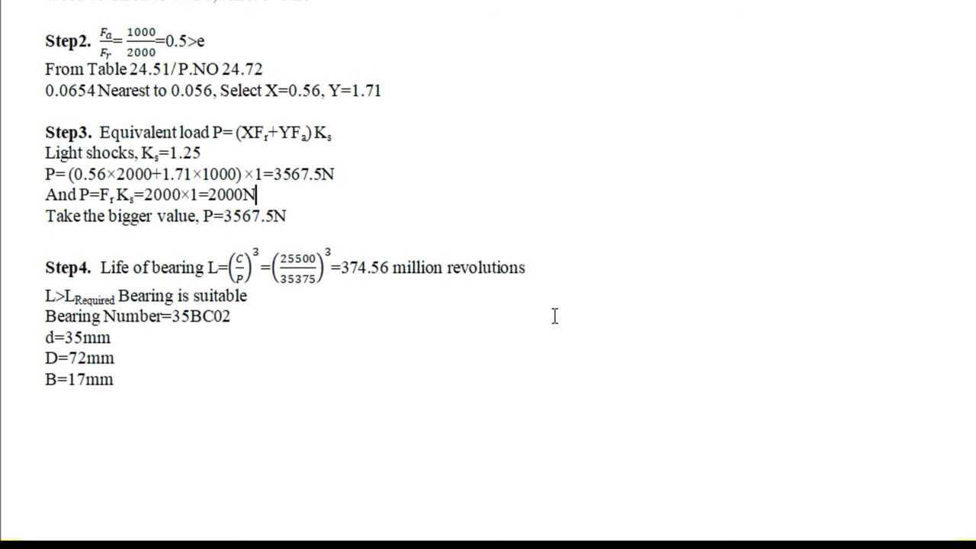
- Scroll the document to the Parts-II section for Bearing B (Fr=3000N, Fa=0N, d=35mm)
scroll("up", 3)
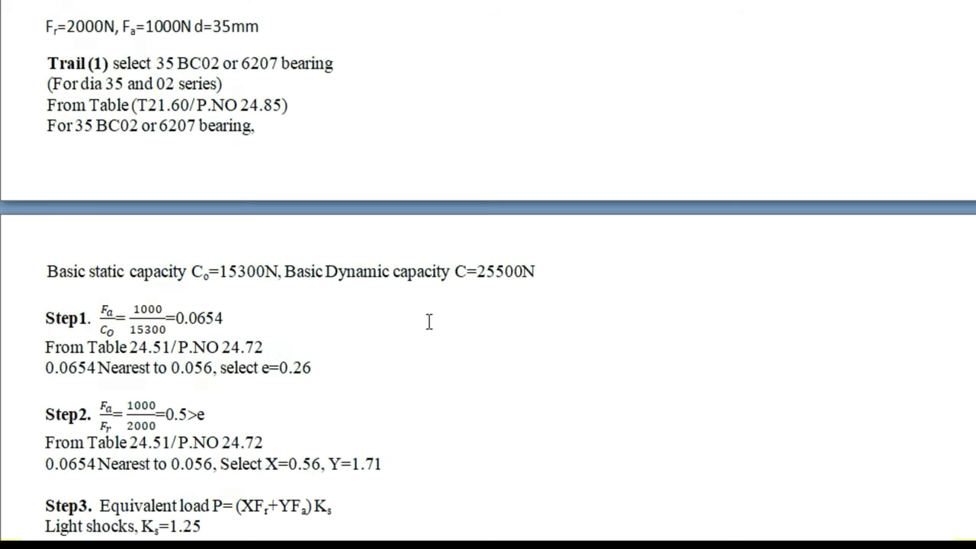
scroll("up", 3)
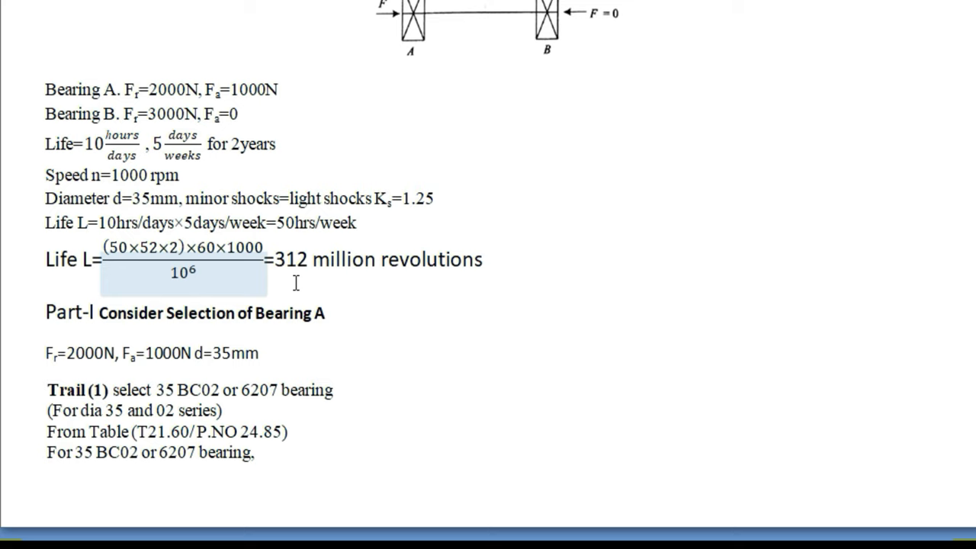
scroll("down", 3)
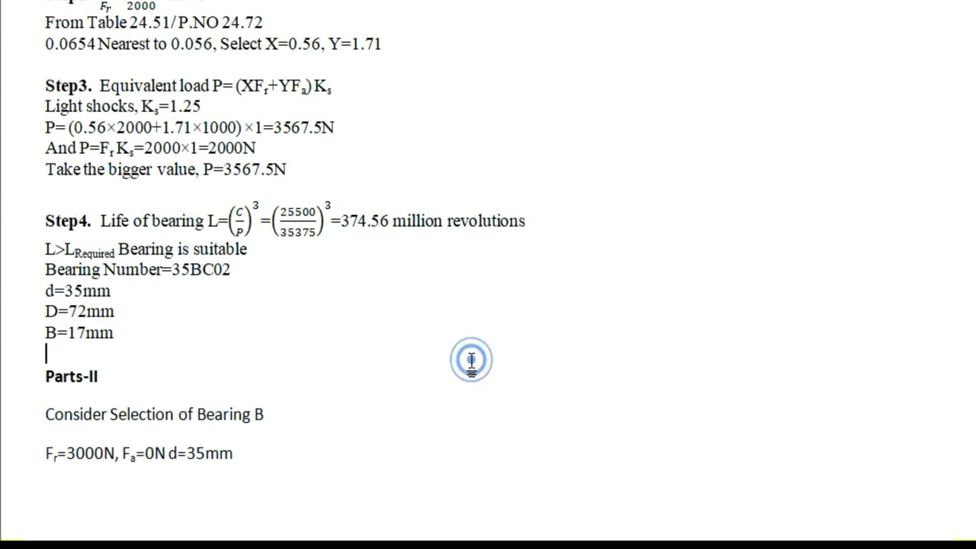
- Add Bearing B's trial of 35BC02 (6207) with C0=15300N and C=25500N
scroll("down", 3)
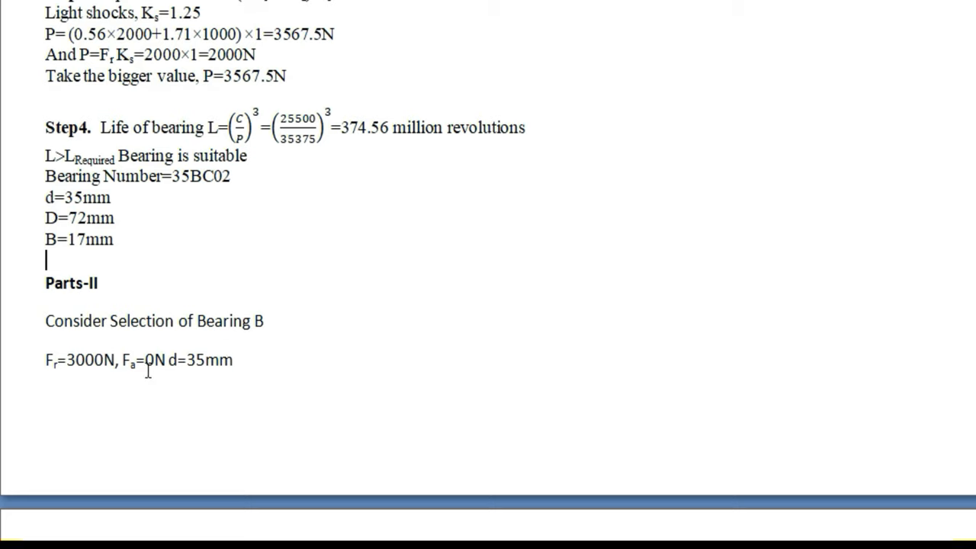
mouse_move(222, 358)
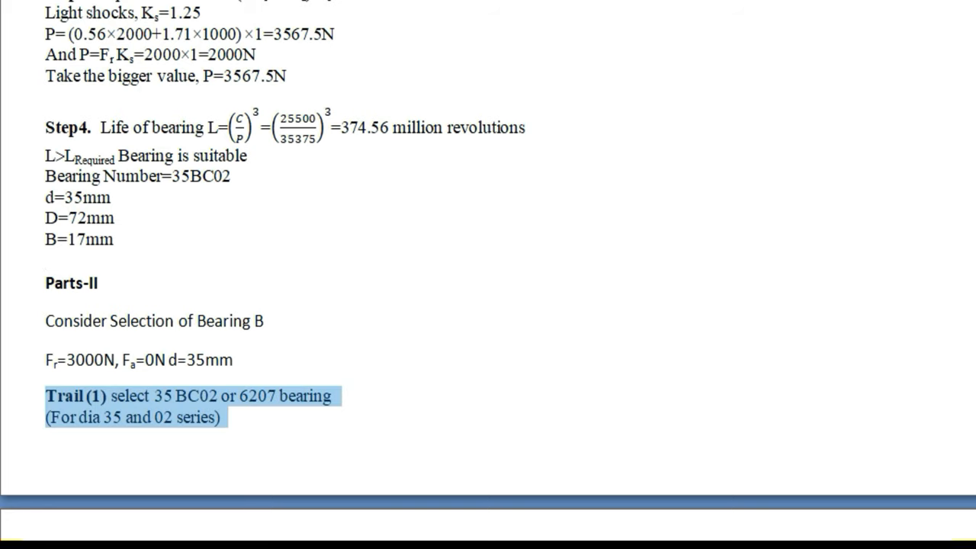
scroll("down", 3)
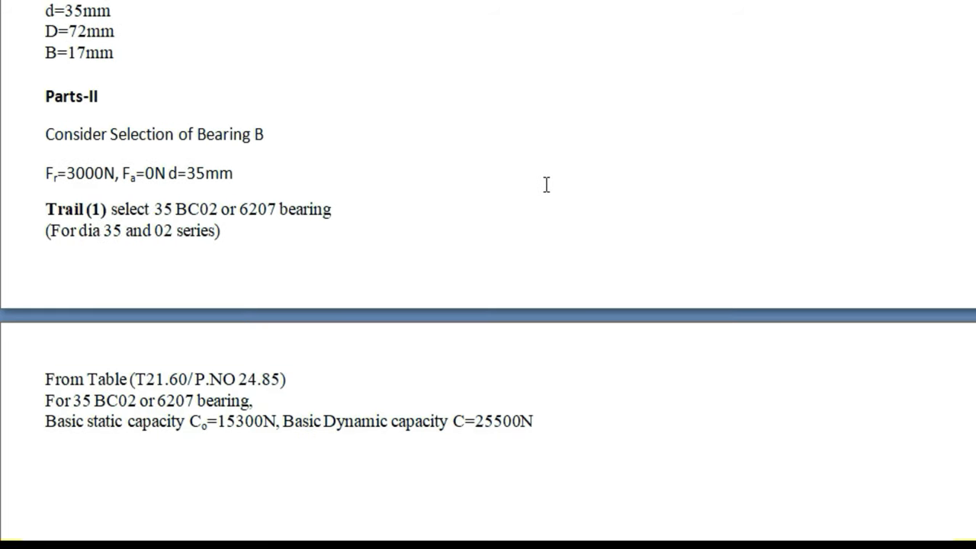
mouse_move(172, 220)
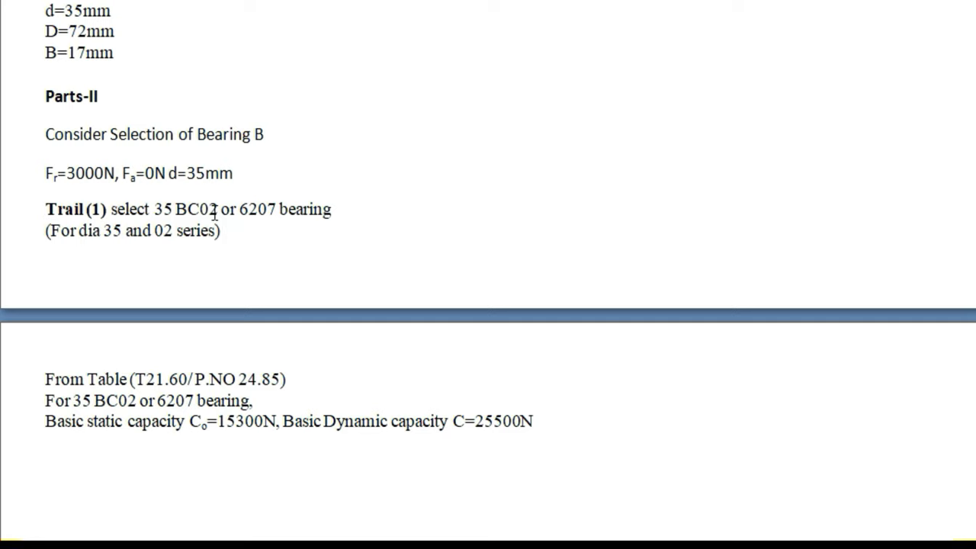
left_click(222, 231)
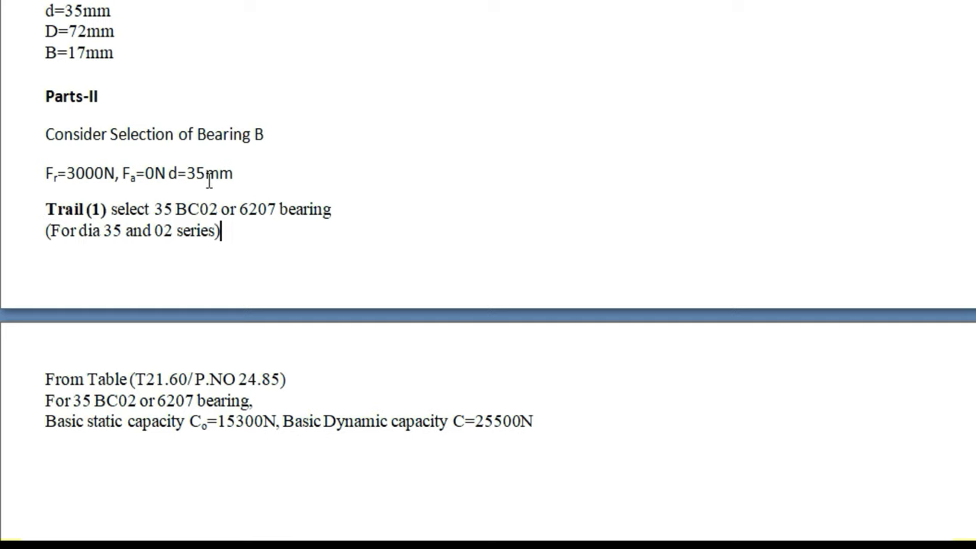
mouse_move(369, 216)
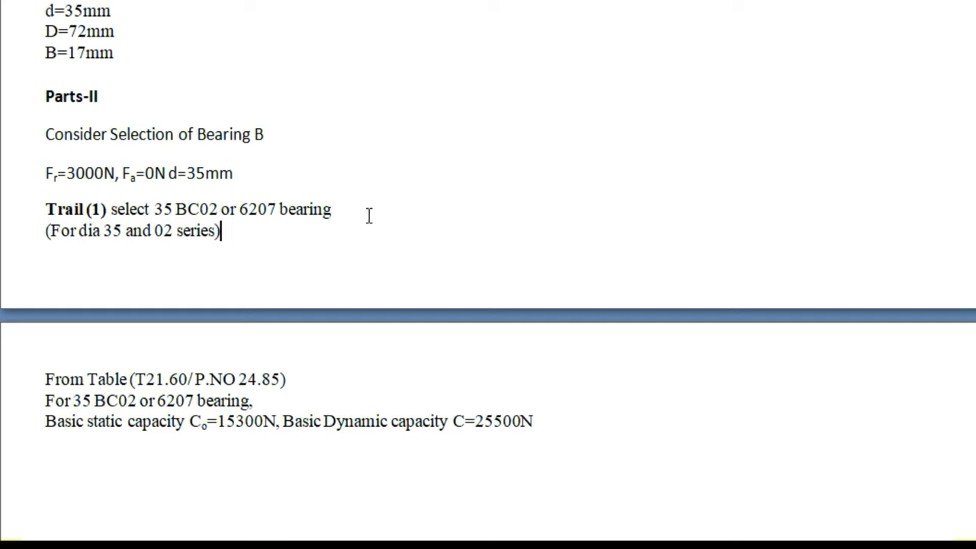
scroll("up", 3)
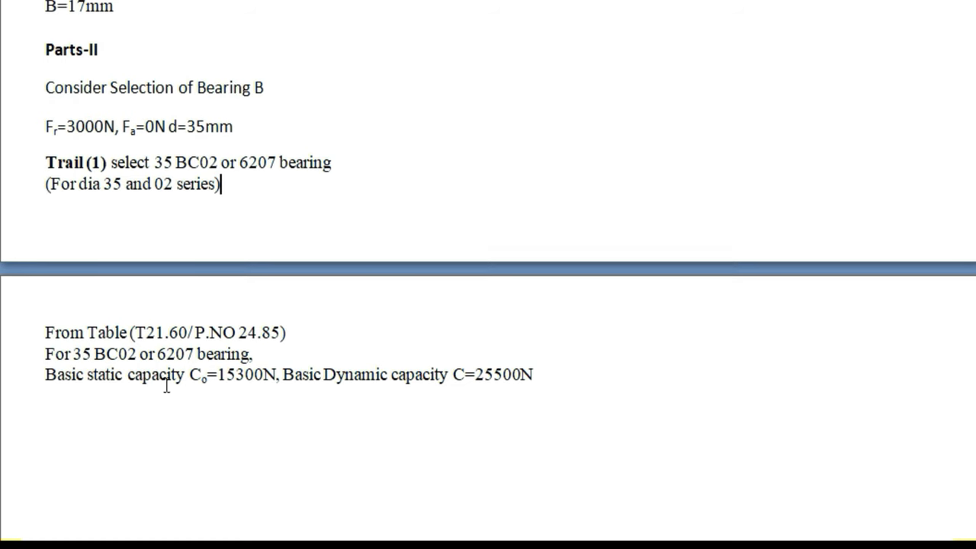
- Scroll through Bearing B's Steps 1–4, ending with a life of 314.43 million revolutions
scroll("up", 3)
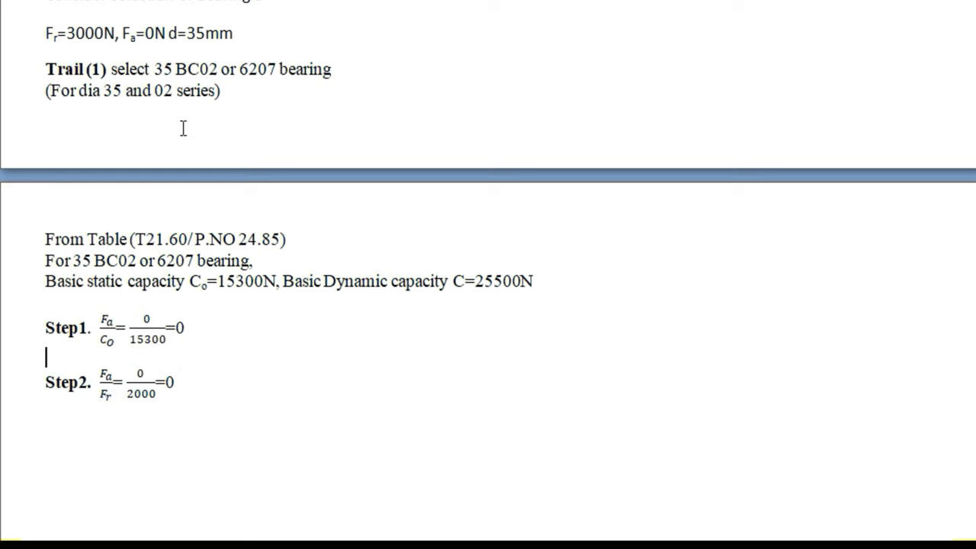
mouse_move(215, 111)
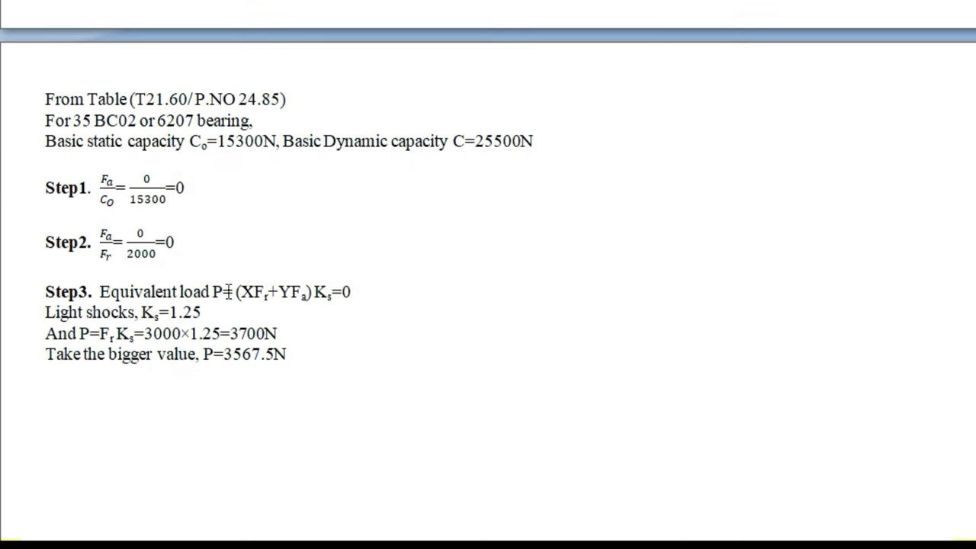
mouse_move(282, 299)
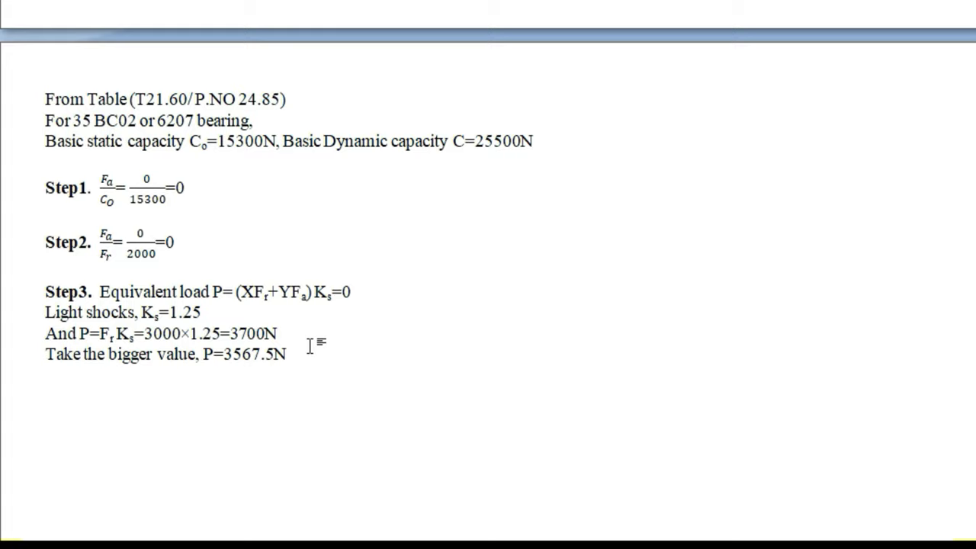
scroll("down", 3)
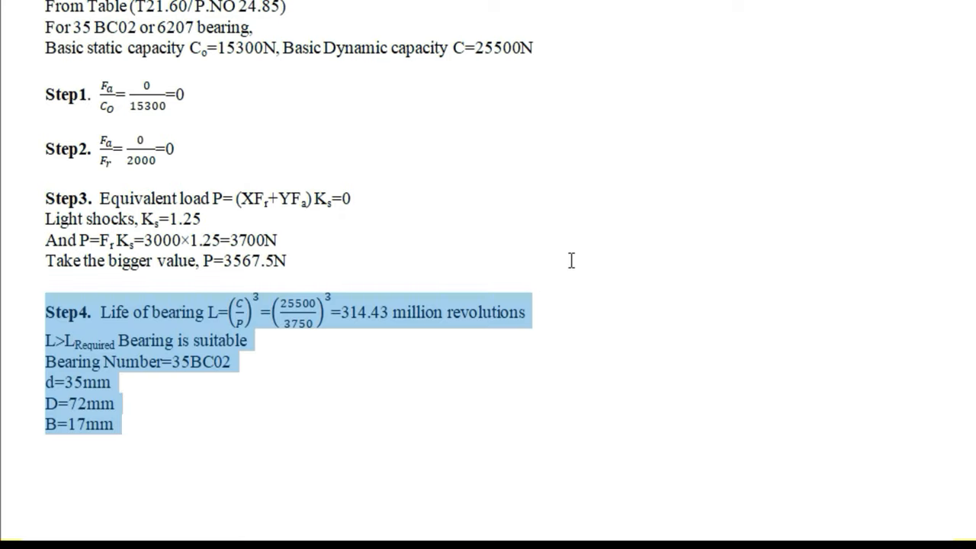
- Scroll to Bearing B's Step 3 reading P=3000×1.25=3750N, bigger value P=3750N
scroll("up", 3)
type("5")
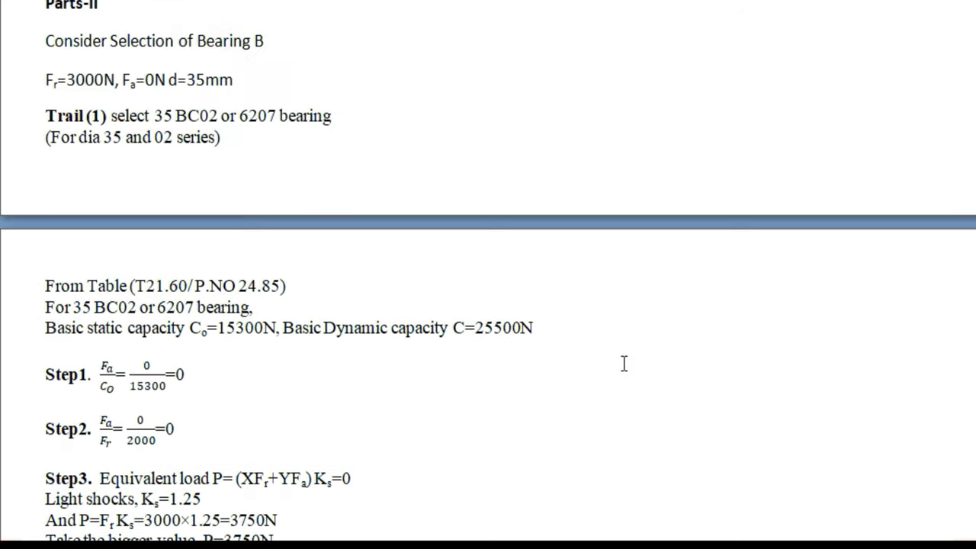
scroll("down", 3)
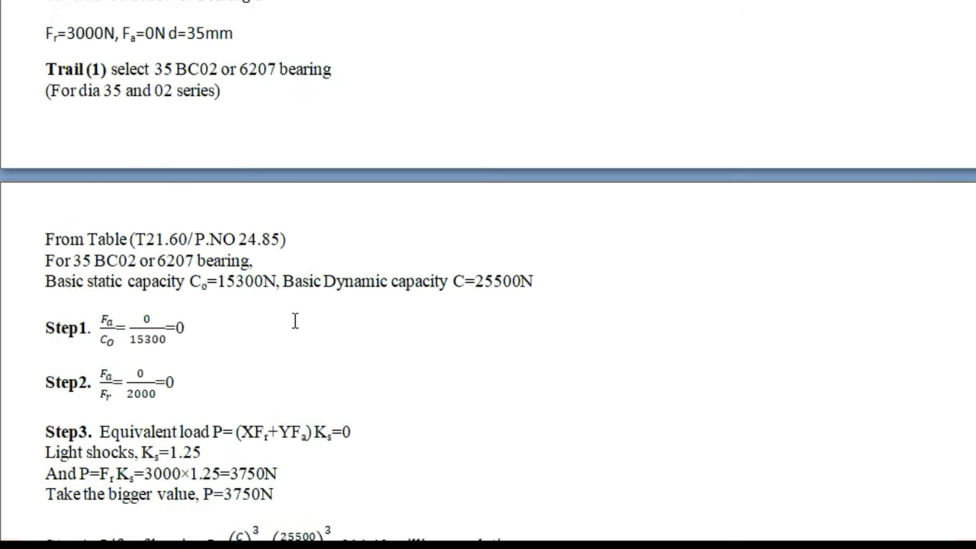